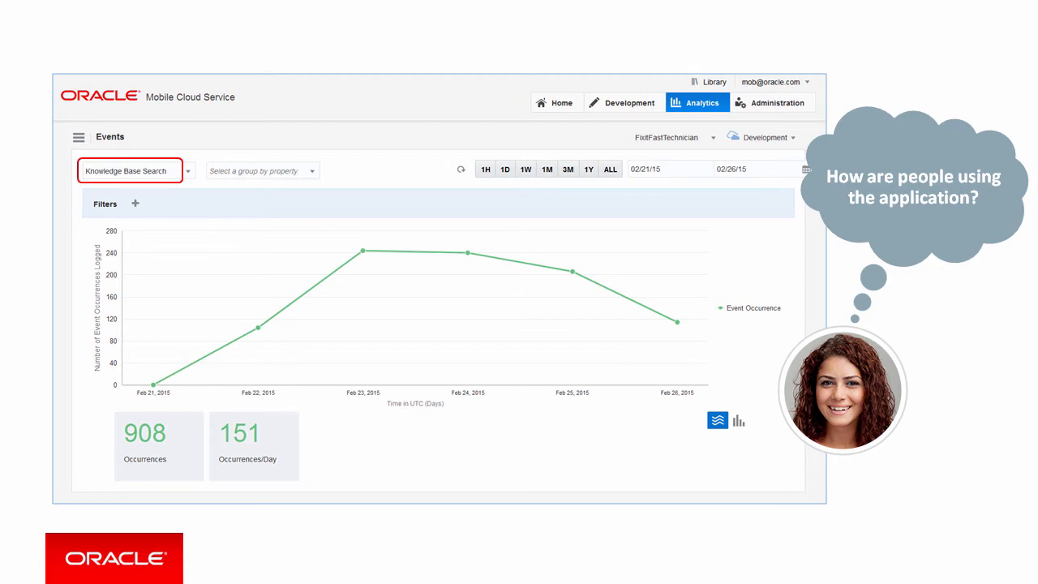
Group the Knowledge Base Search events chart by Operating System to show iOS and Android lines
left_click(259, 170)
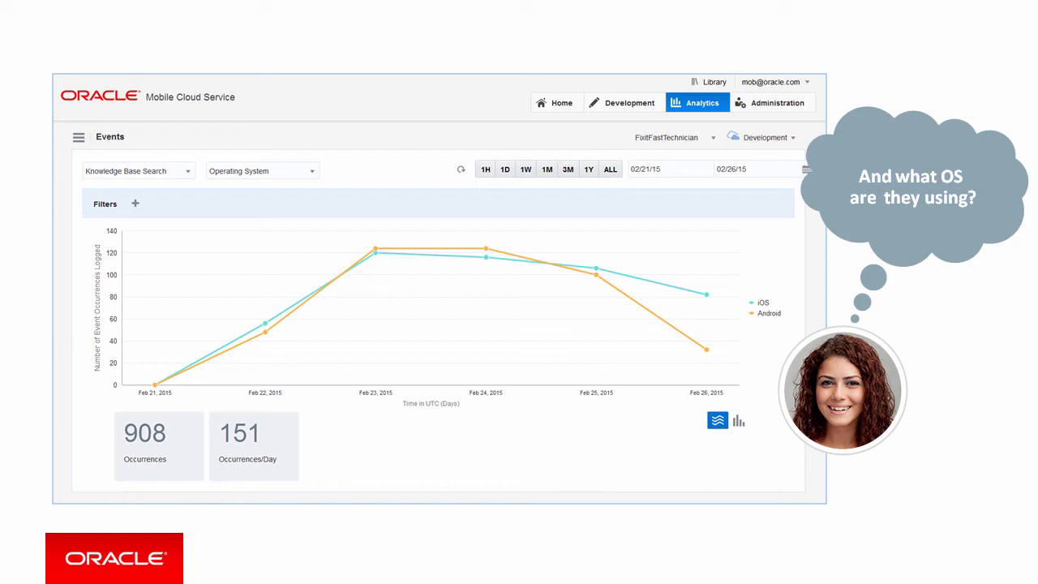